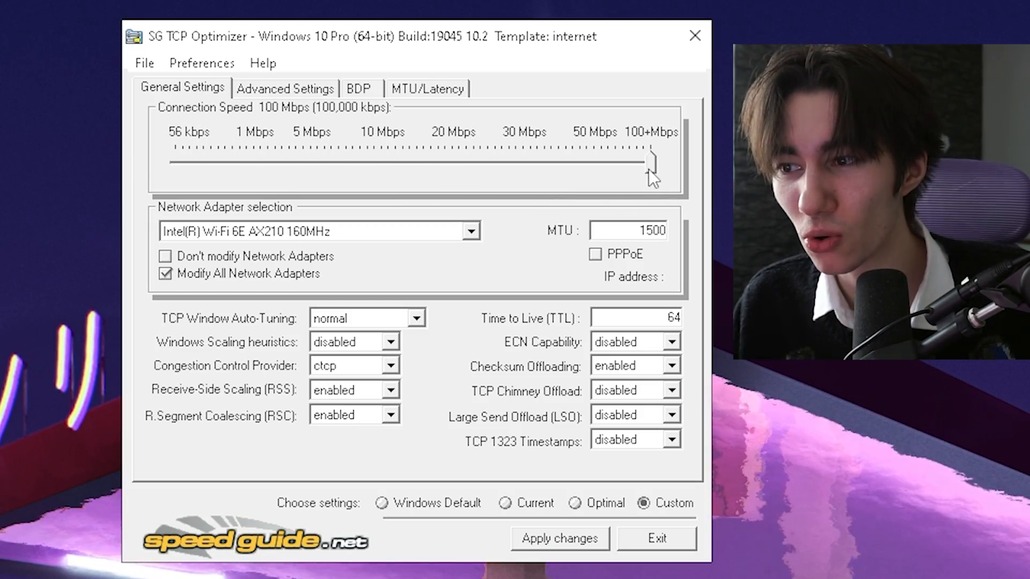
mouse_move(628, 194)
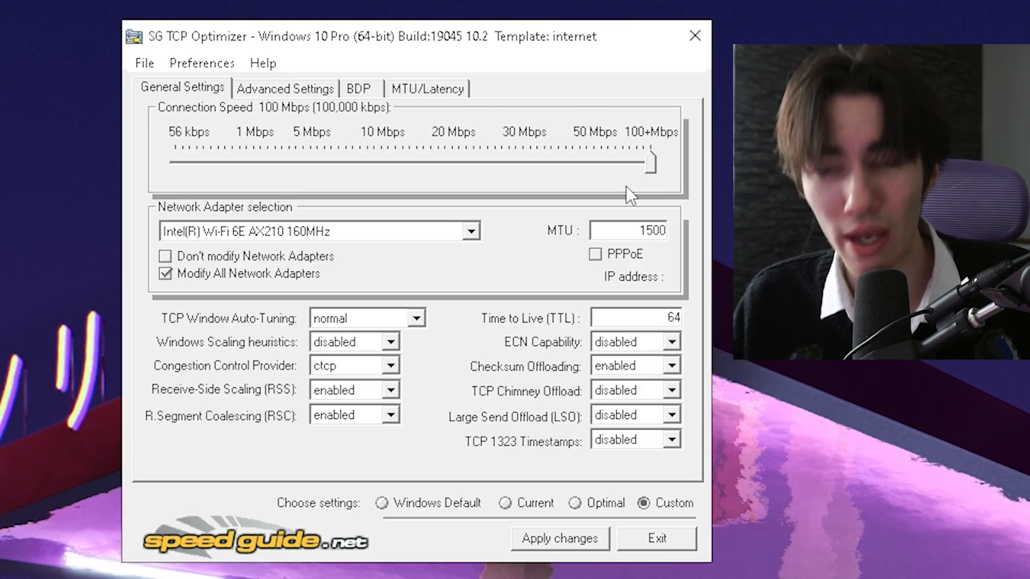
mouse_move(325, 70)
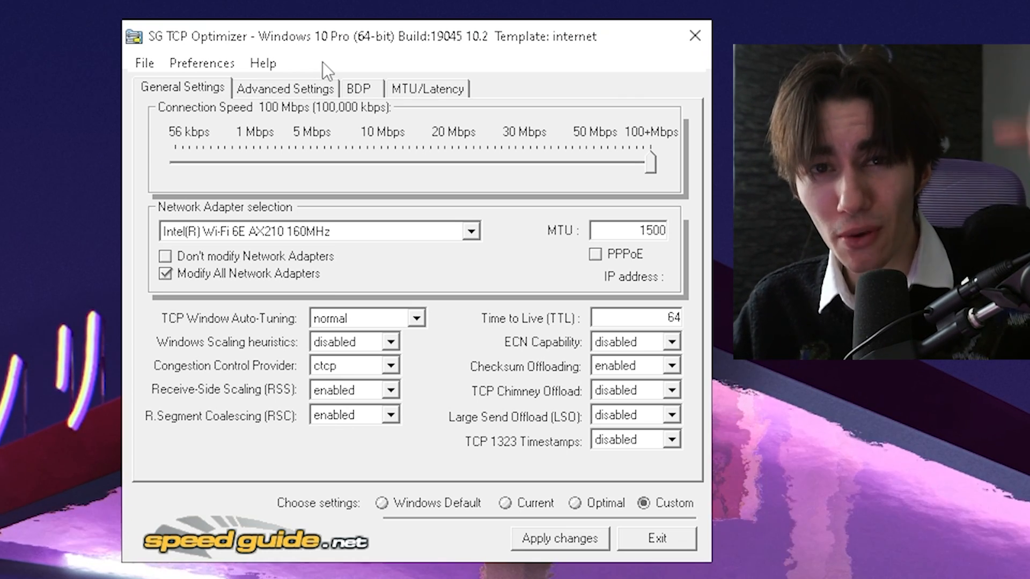
mouse_move(287, 165)
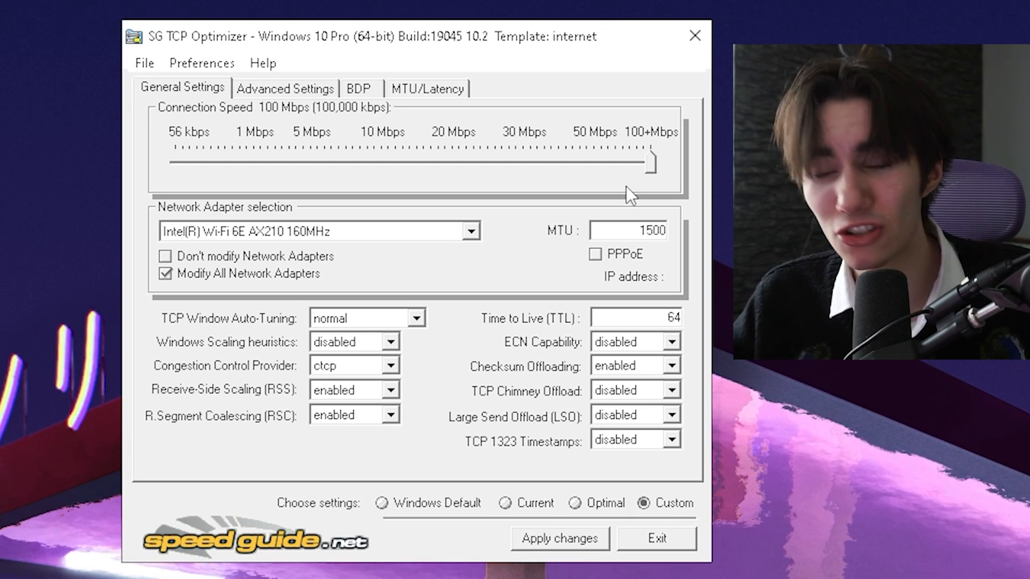
mouse_move(196, 224)
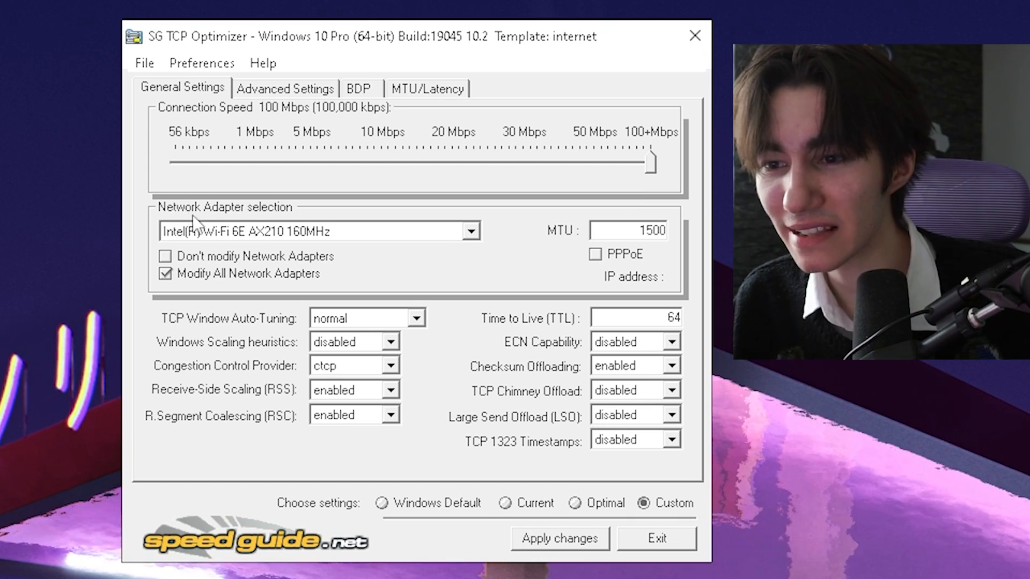
- Review the network adapters and keep ctcp as the congestion control provider
left_click(471, 231)
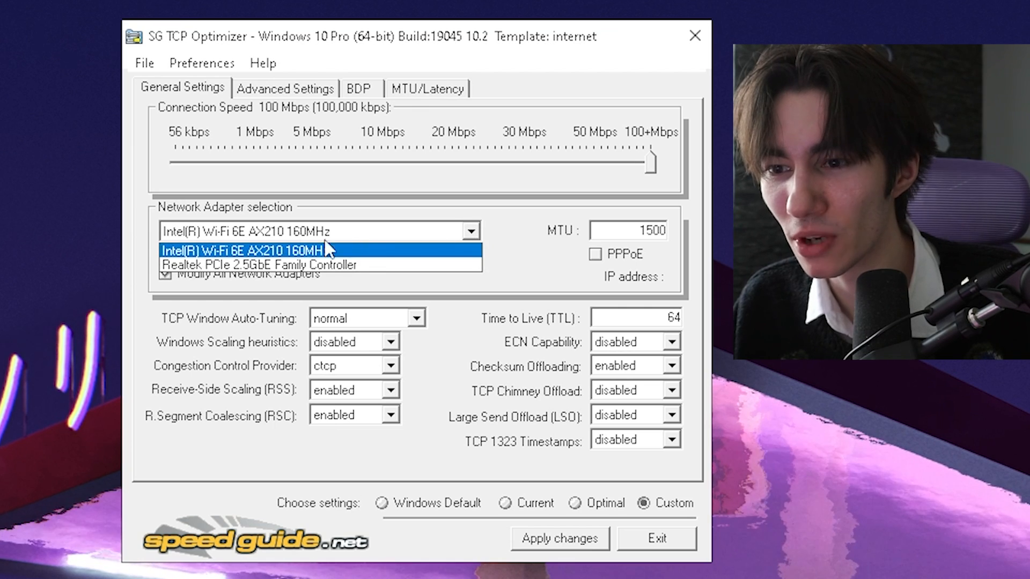
mouse_move(397, 229)
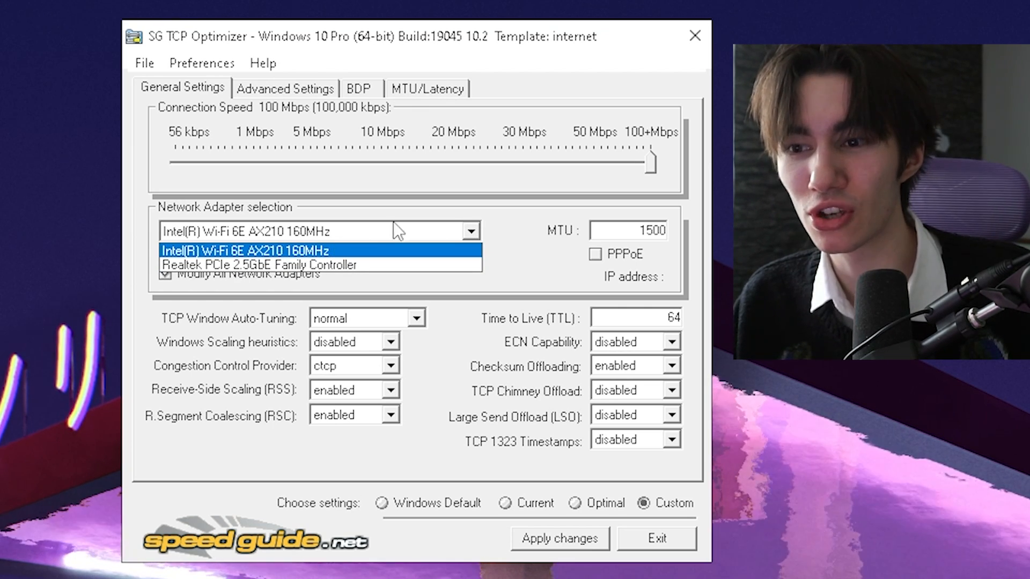
mouse_move(504, 263)
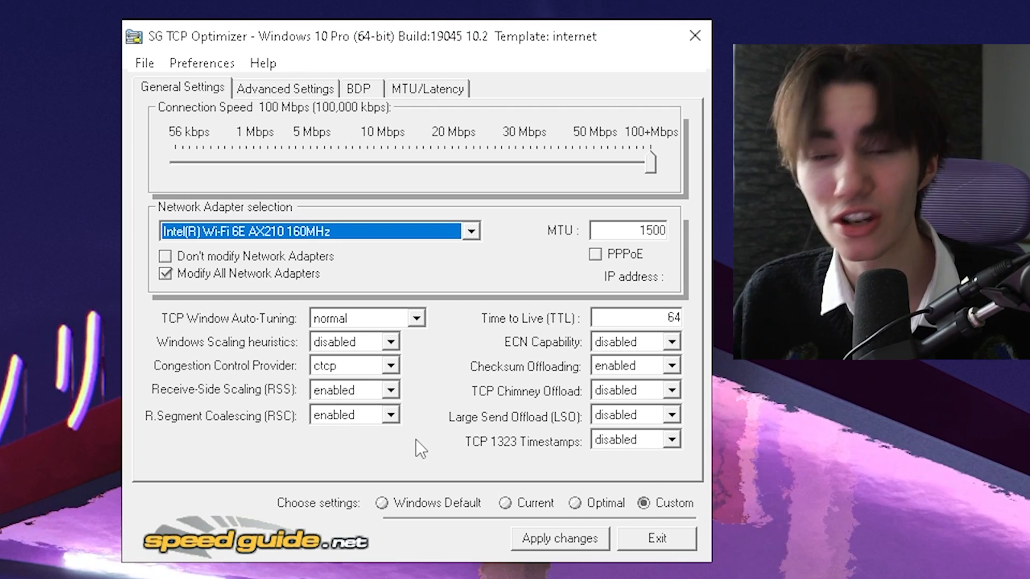
mouse_move(332, 335)
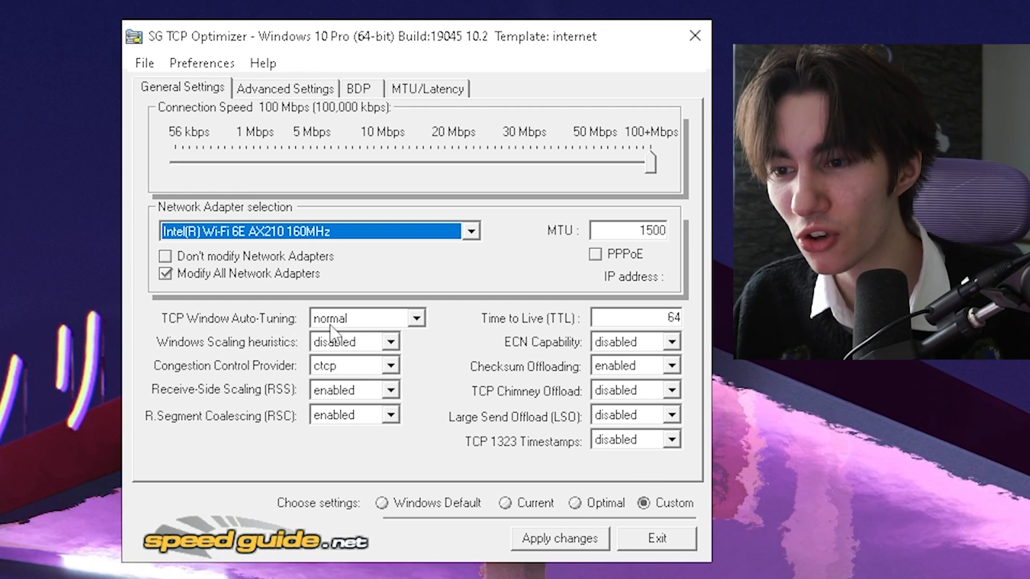
mouse_move(380, 378)
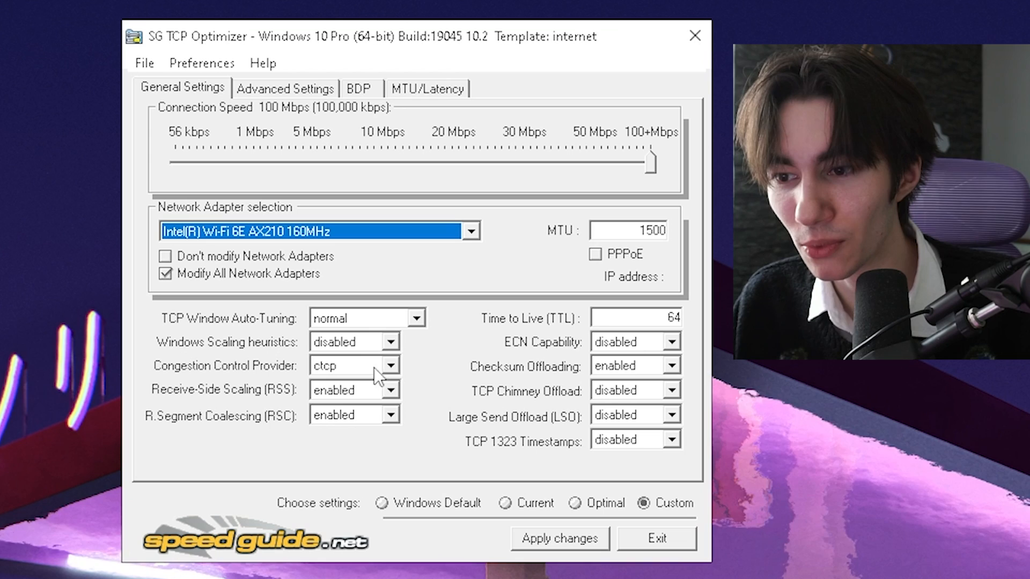
left_click(344, 365)
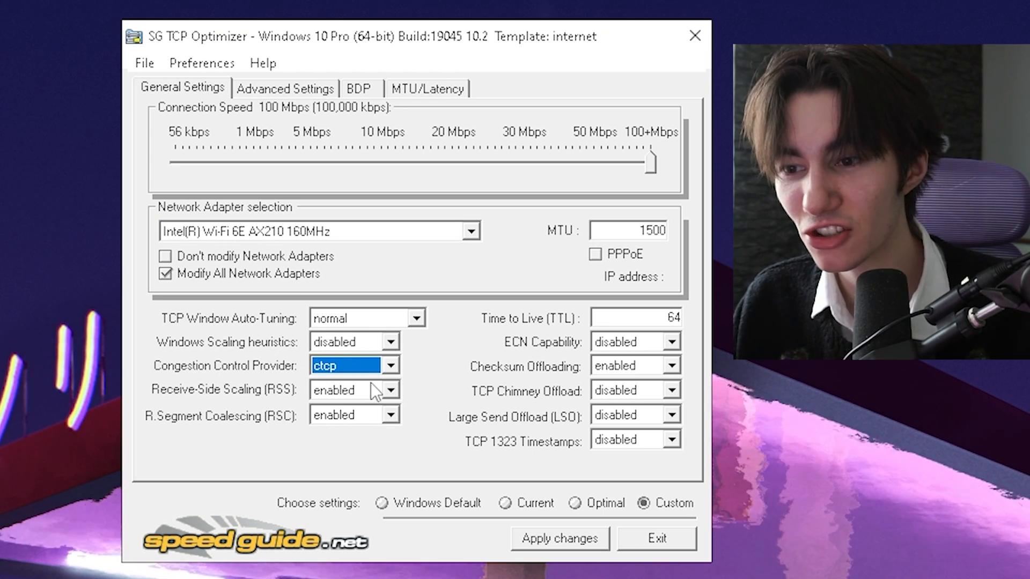
left_click(390, 365)
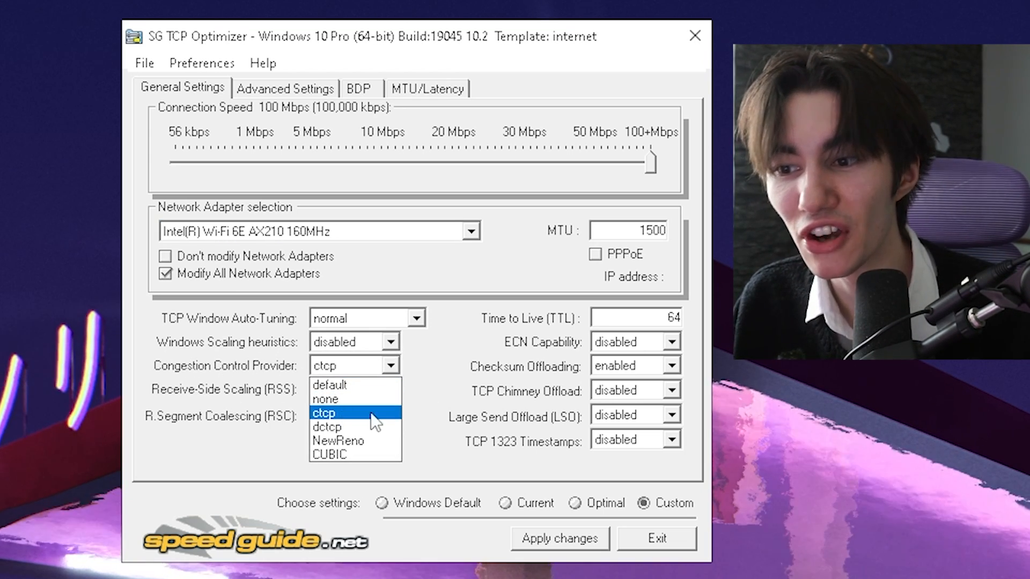
left_click(339, 412)
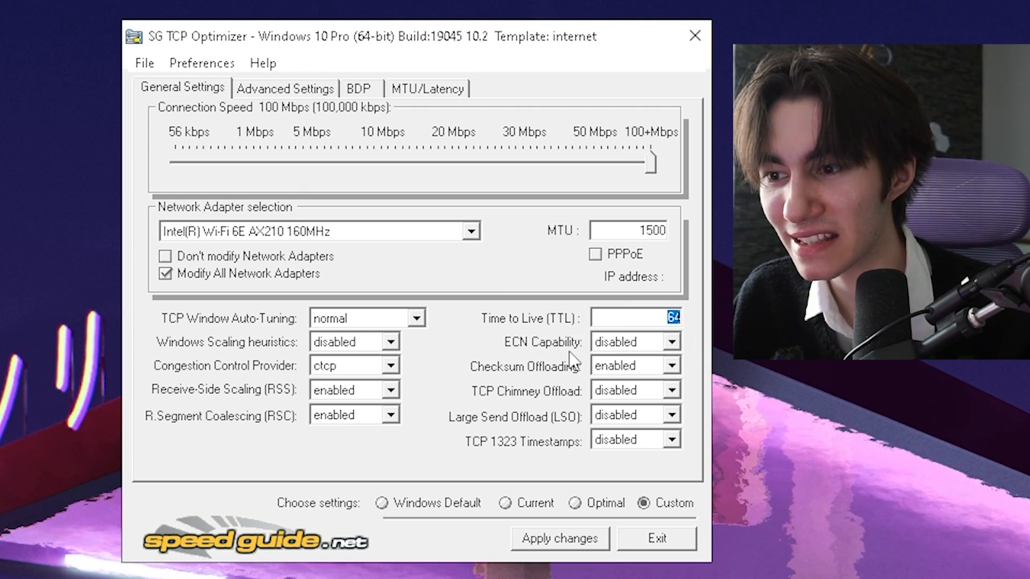
mouse_move(637, 386)
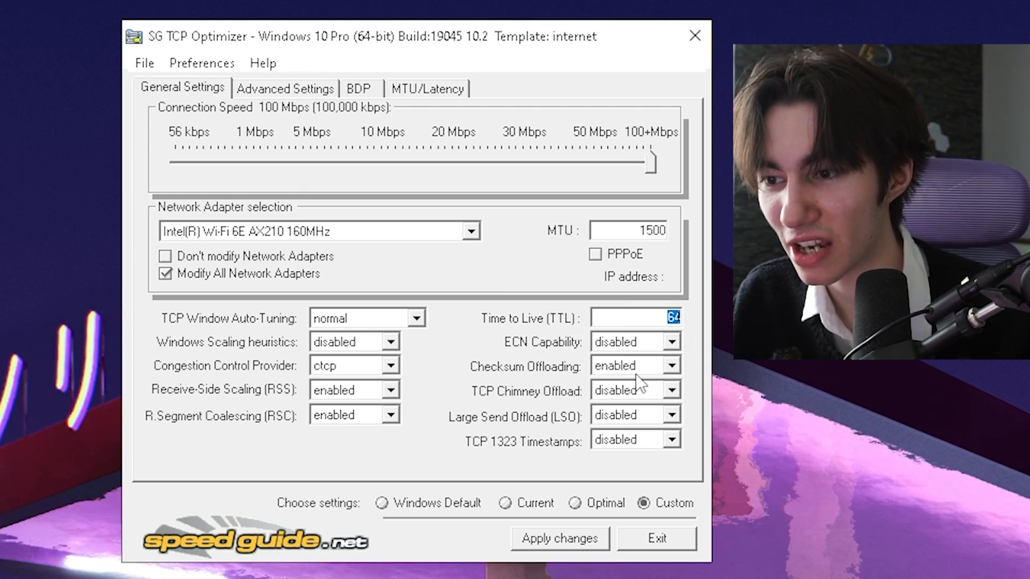
mouse_move(530, 392)
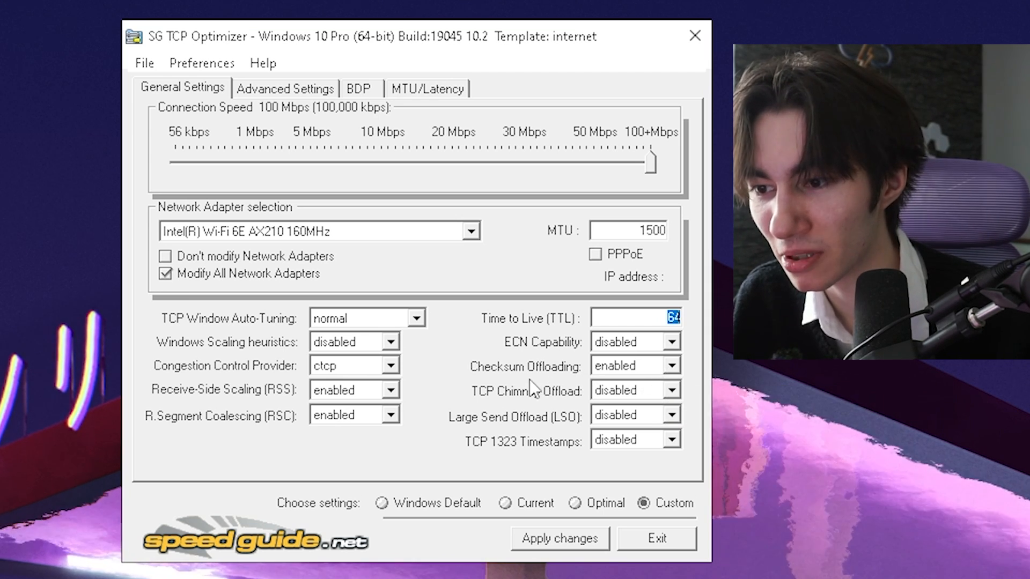
mouse_move(587, 416)
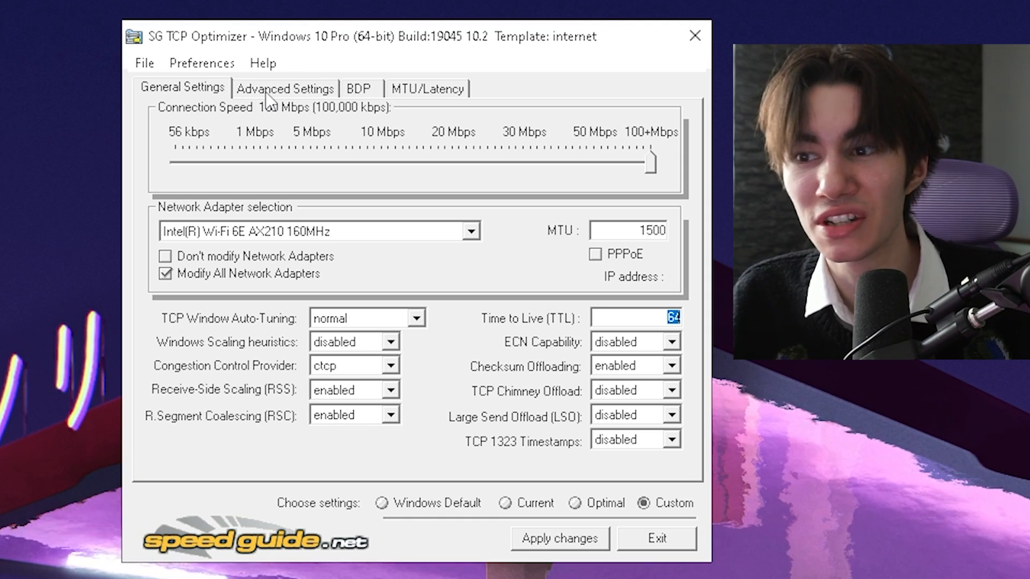
- On Advanced Settings, enter MaxConnectionsPer1_0Server 10, Initial RTO 2000 and Min RTO 300
left_click(279, 88)
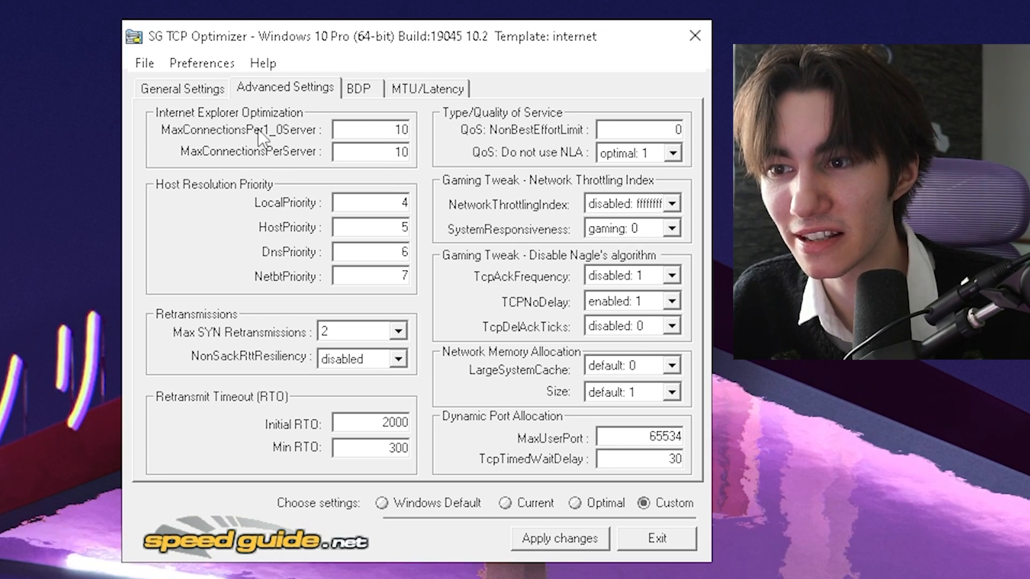
left_click(390, 129)
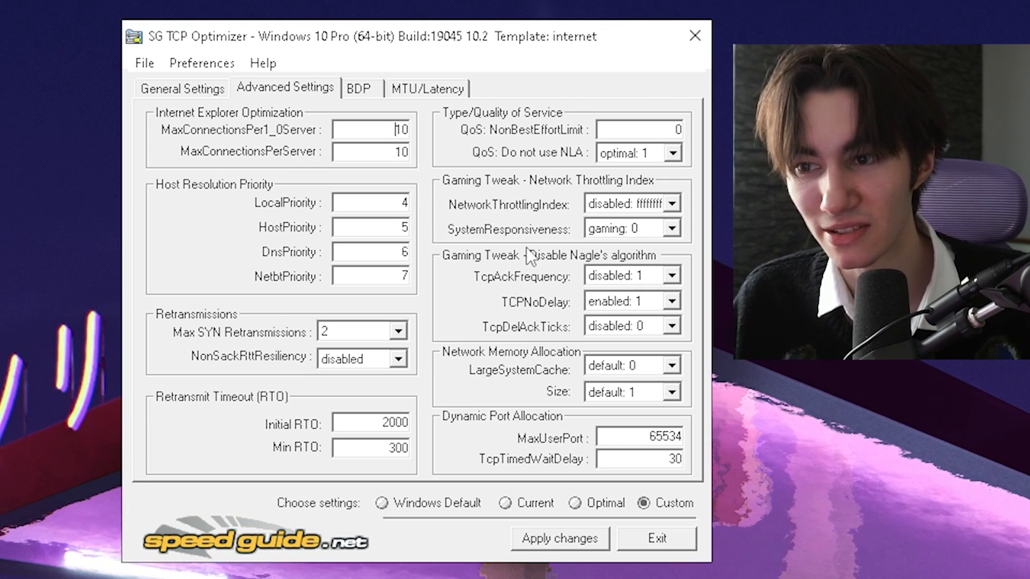
mouse_move(441, 274)
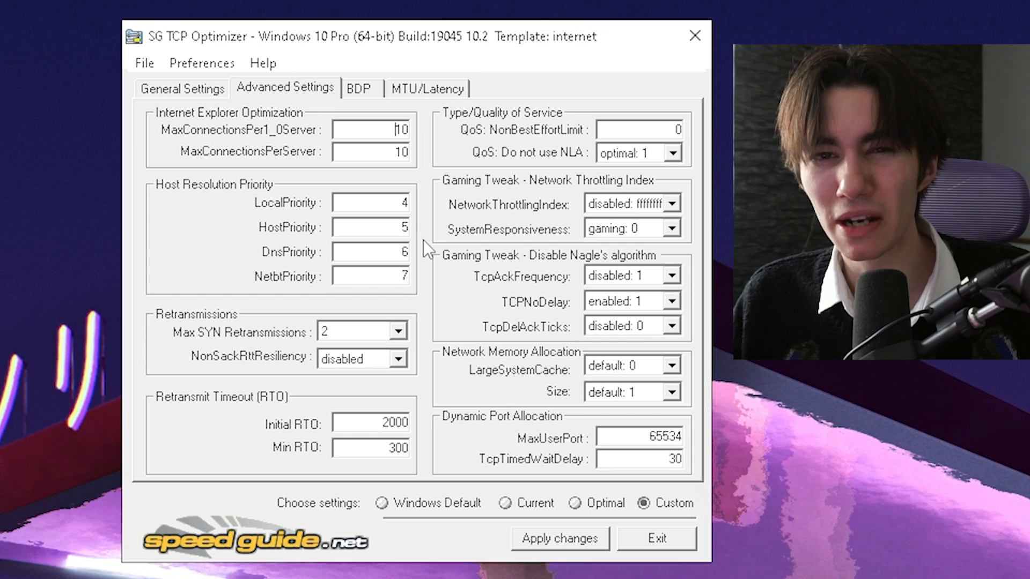
mouse_move(528, 210)
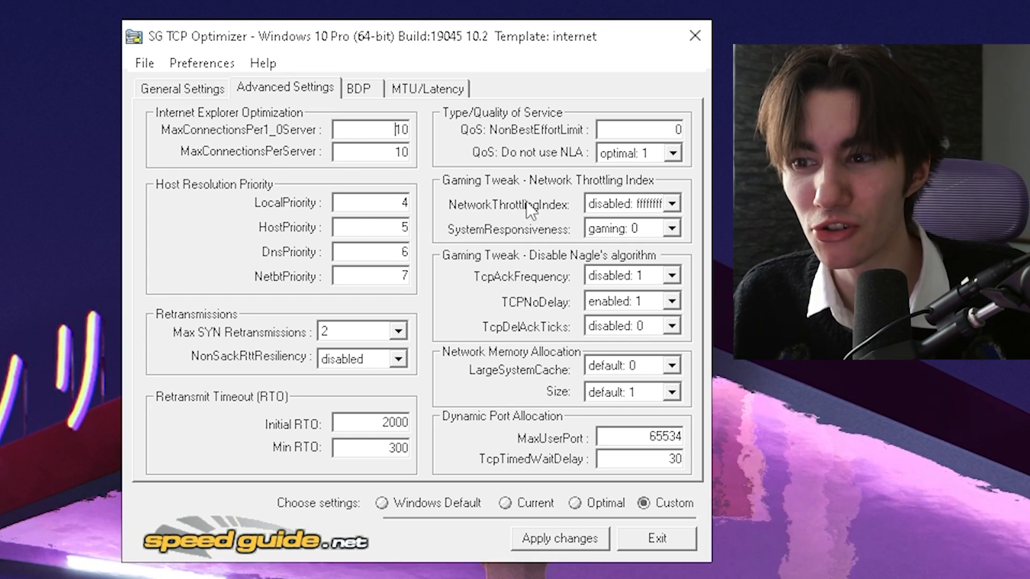
mouse_move(294, 243)
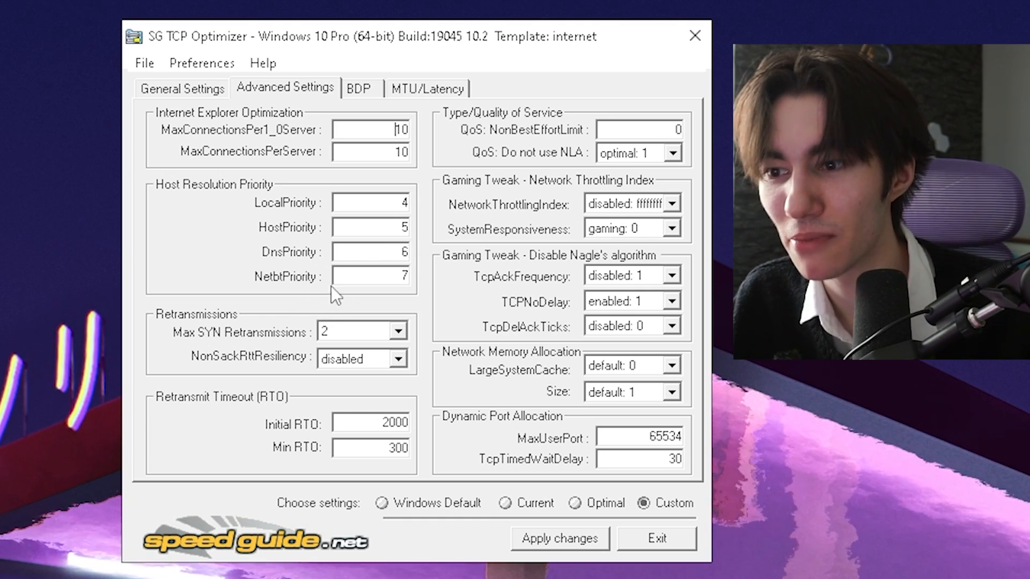
mouse_move(320, 350)
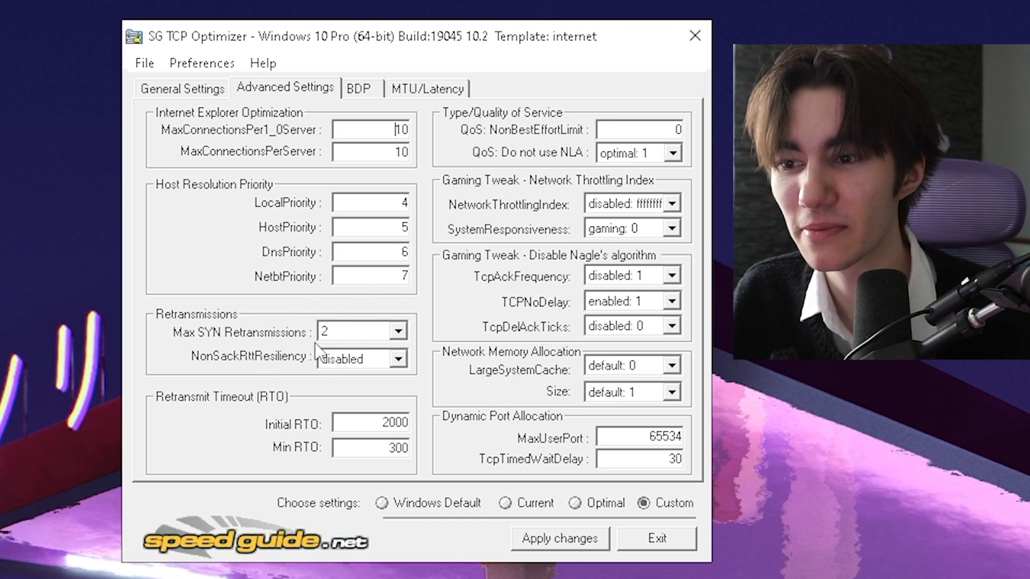
mouse_move(384, 382)
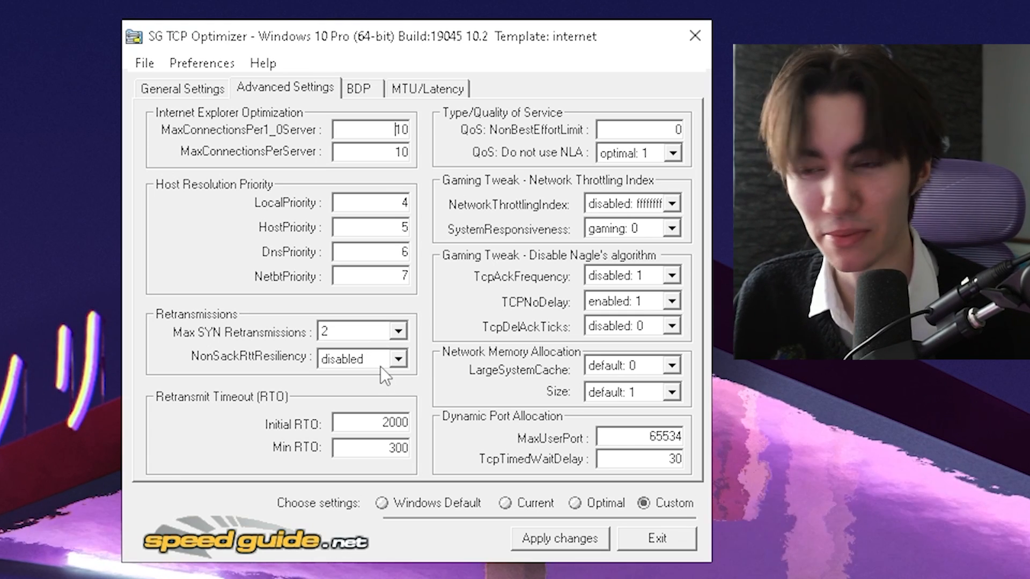
triple_click(377, 422)
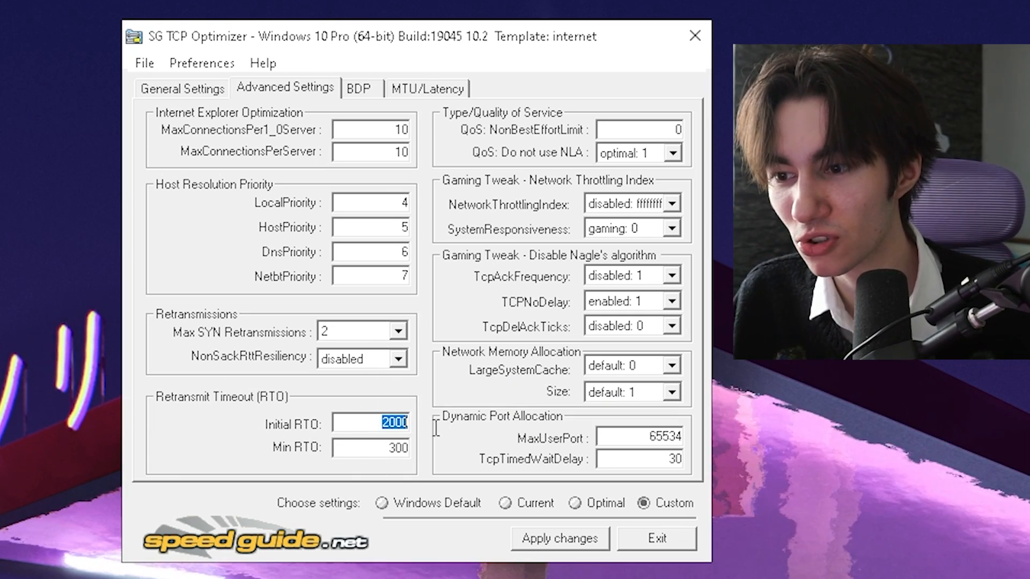
left_click(371, 448)
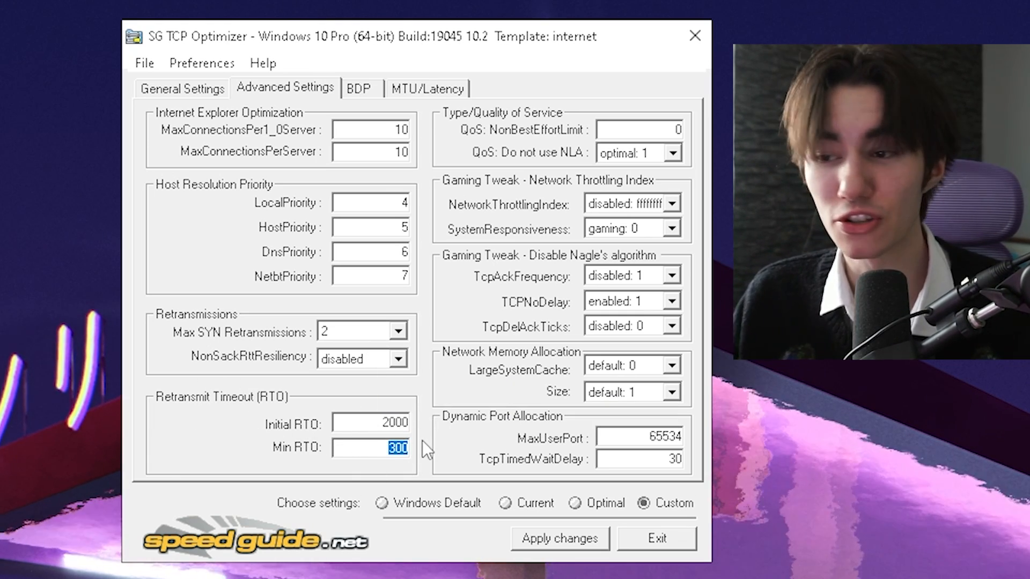
mouse_move(482, 129)
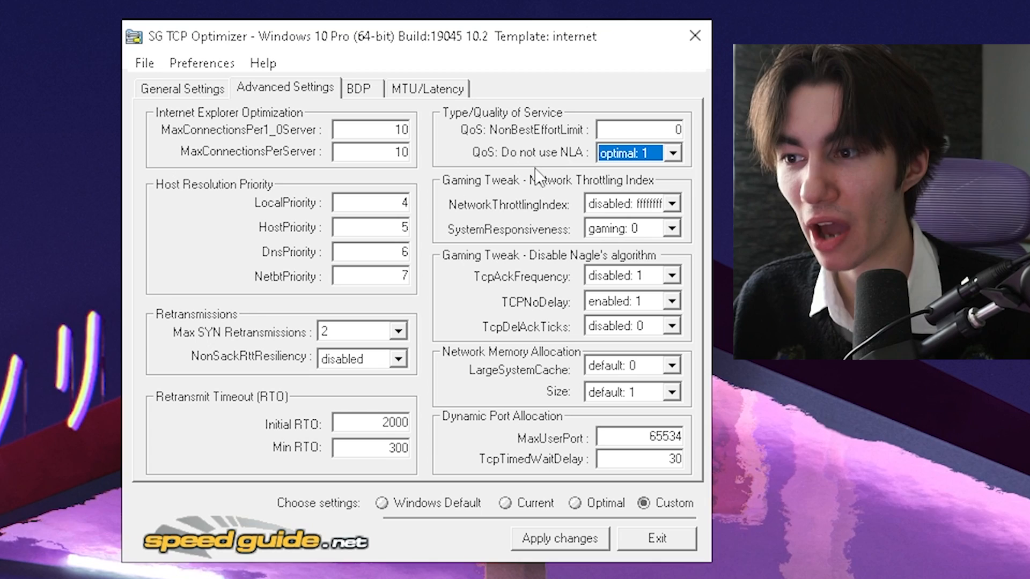
mouse_move(695, 162)
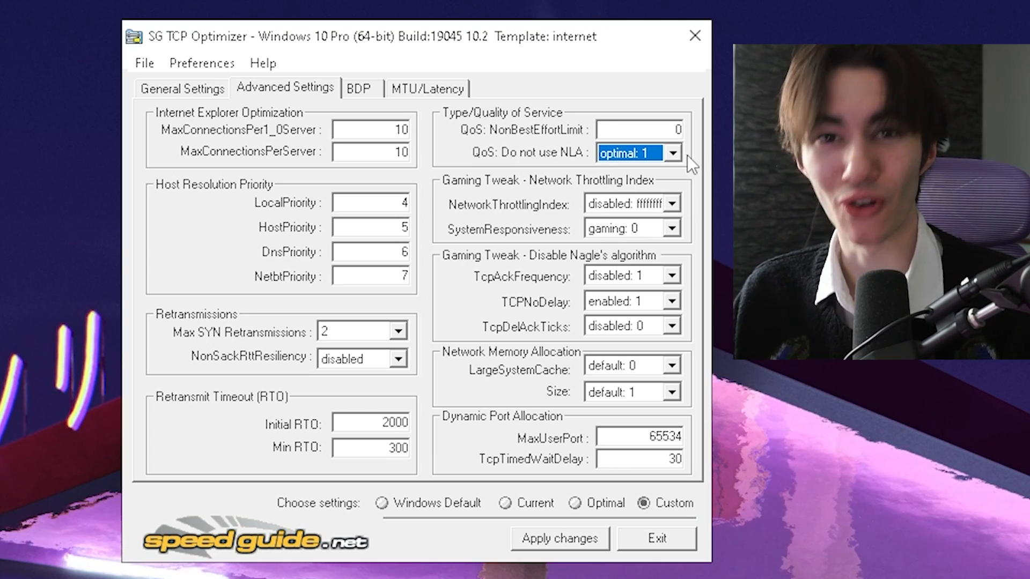
- Keep NetworkThrottlingIndex disabled and move to SystemResponsiveness for the gaming: 0 value
left_click(627, 204)
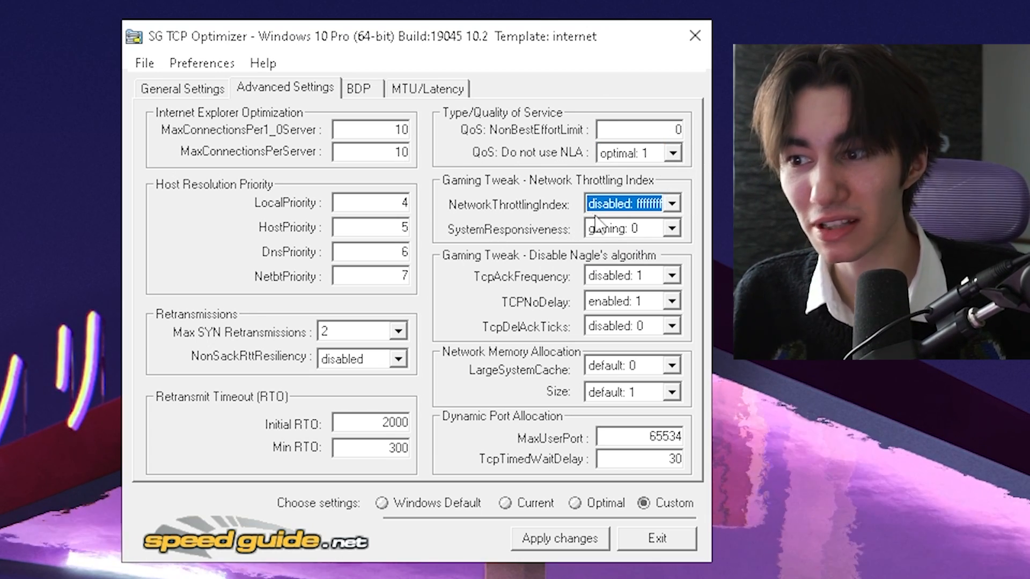
left_click(673, 203)
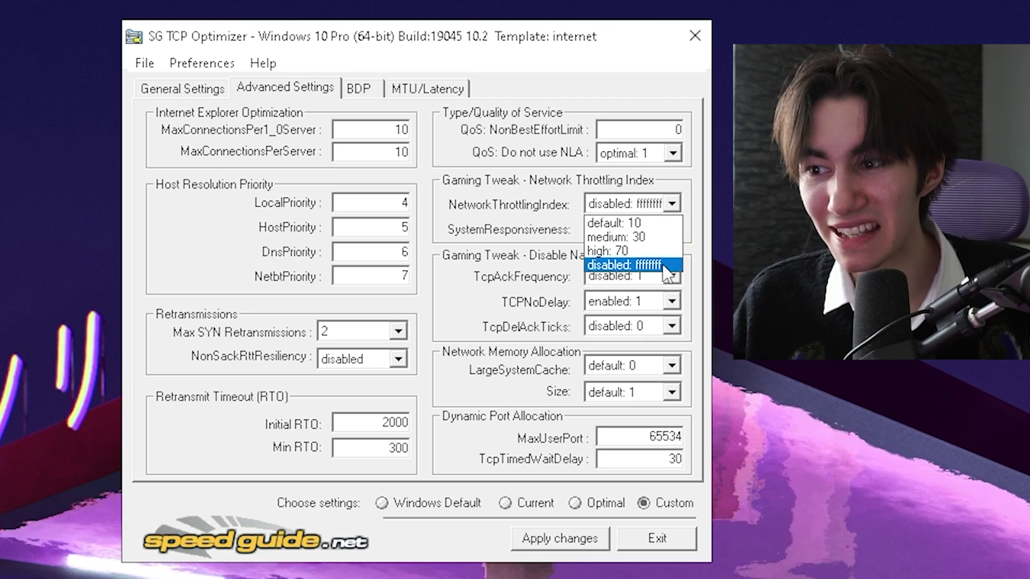
left_click(633, 265)
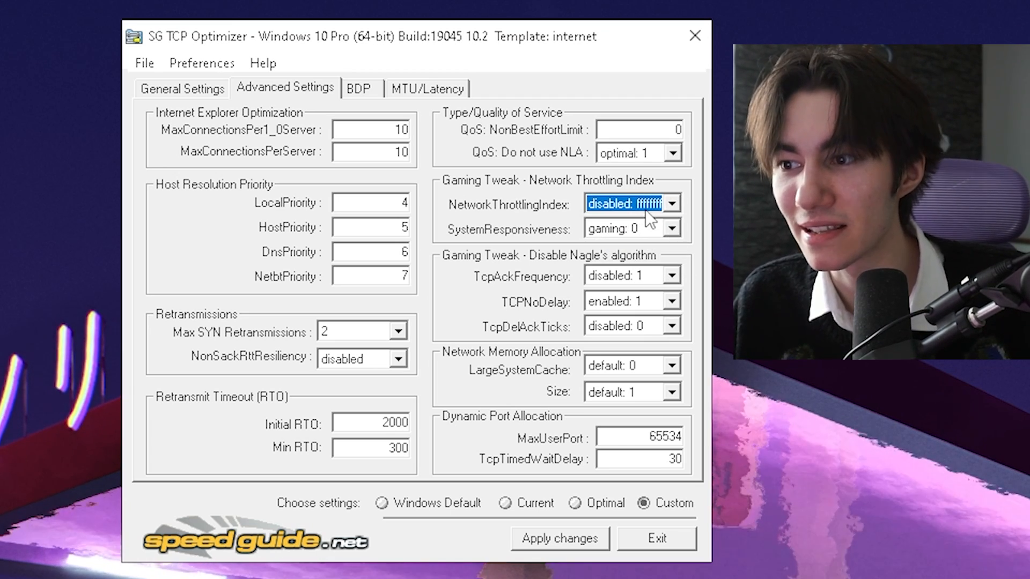
left_click(626, 228)
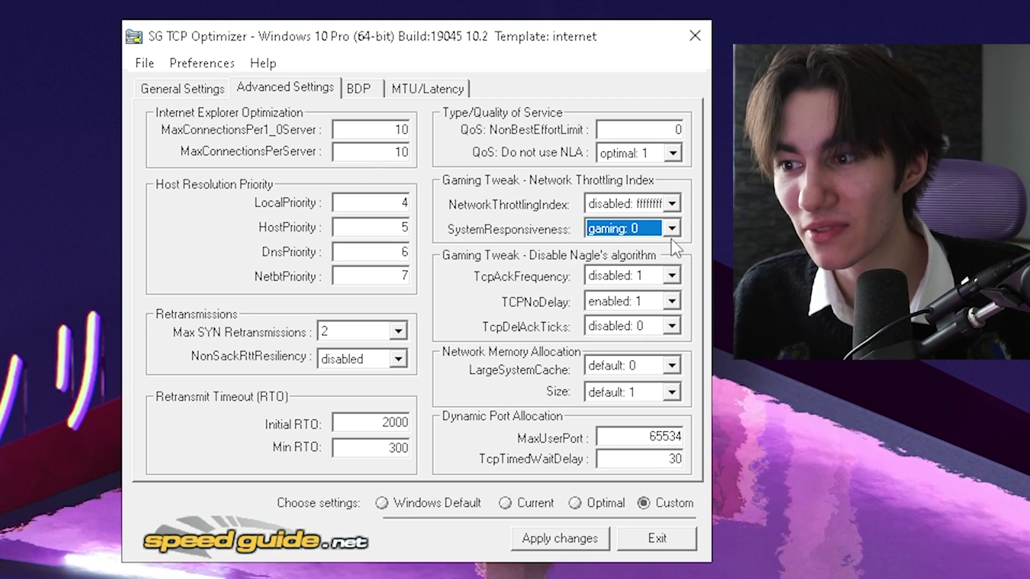
mouse_move(657, 252)
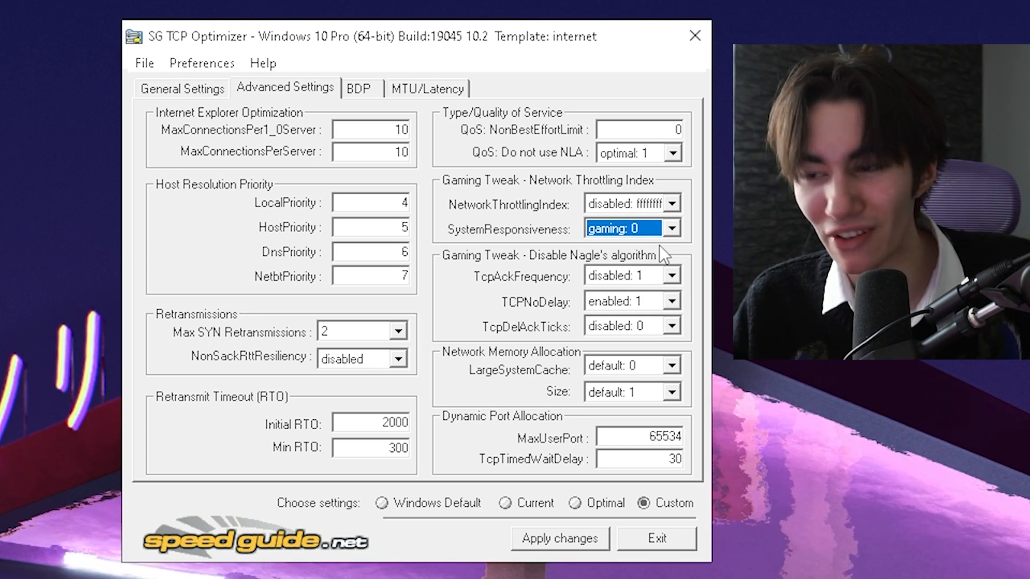
mouse_move(652, 289)
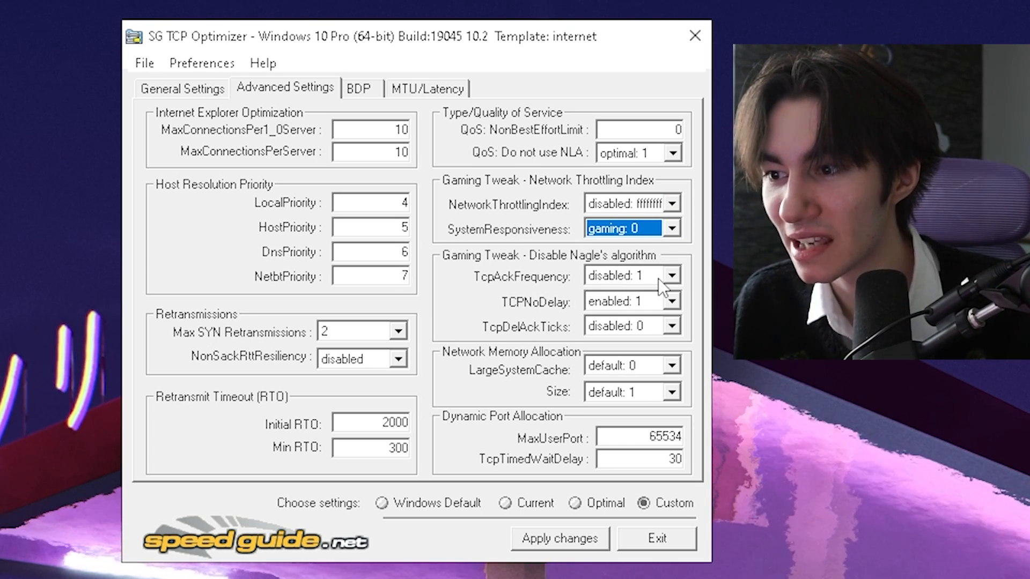
mouse_move(656, 341)
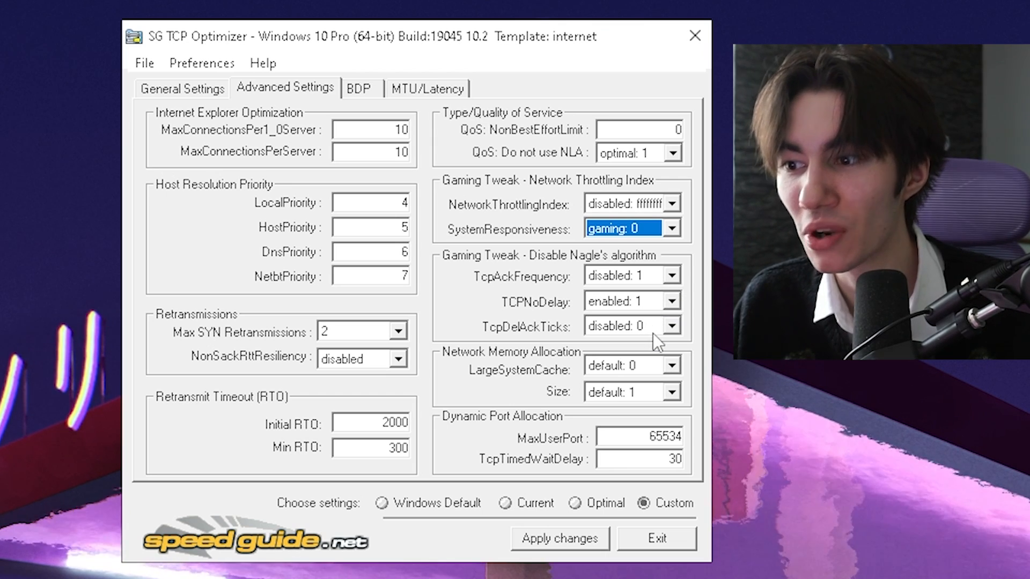
mouse_move(649, 380)
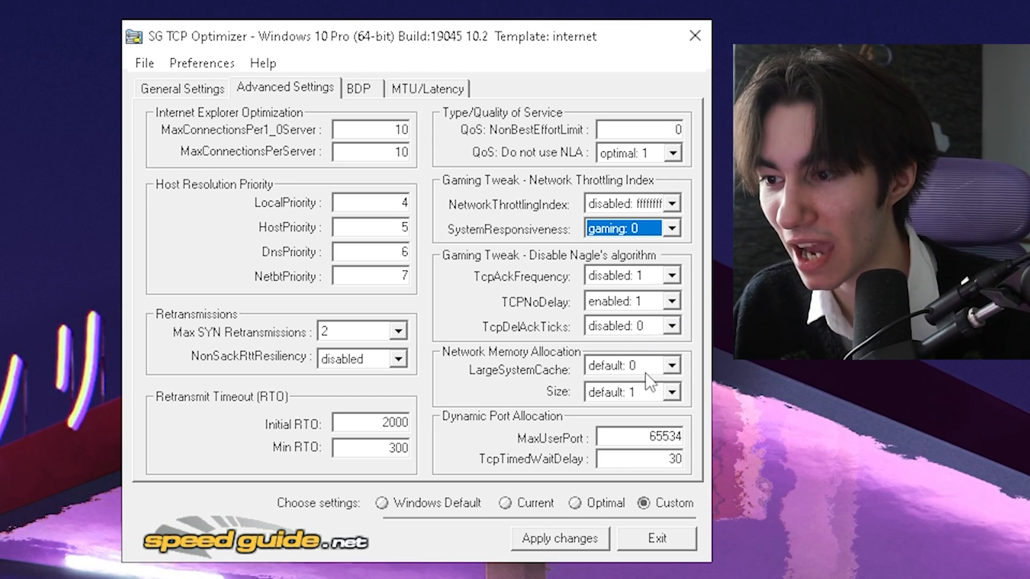
mouse_move(654, 401)
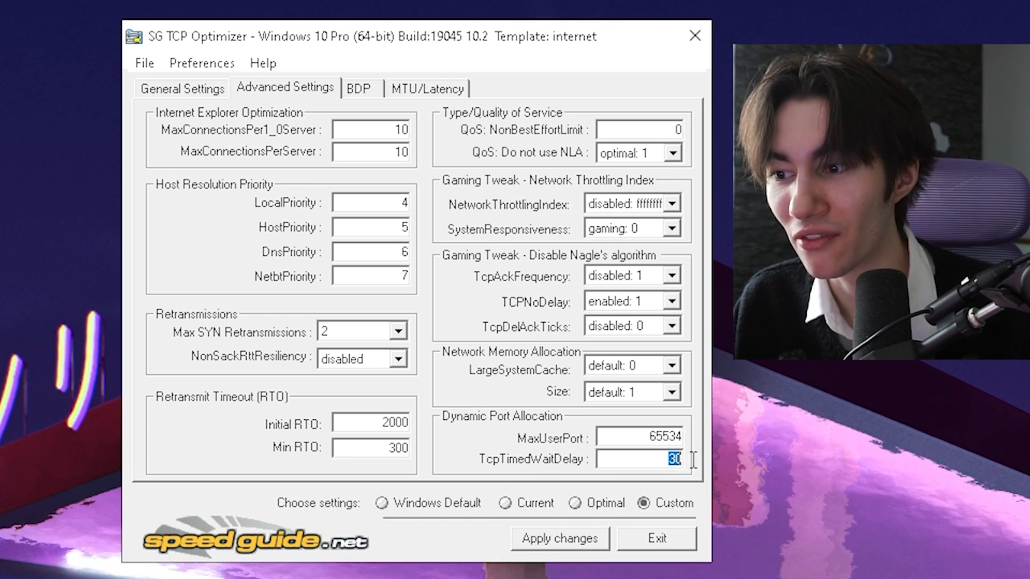
mouse_move(622, 534)
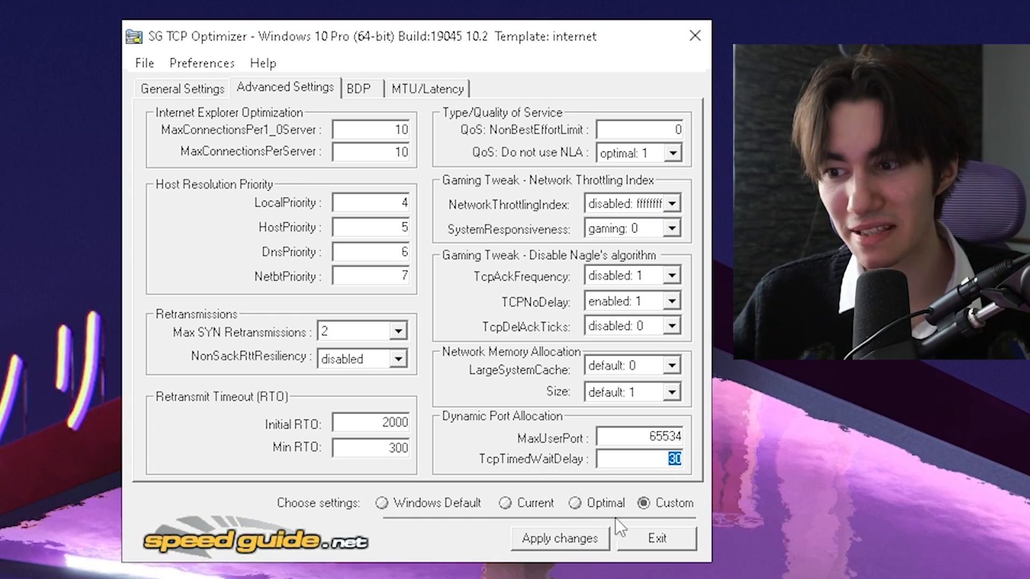
- Bring up the Apply Changes dialog listing old, new and default registry values
left_click(559, 538)
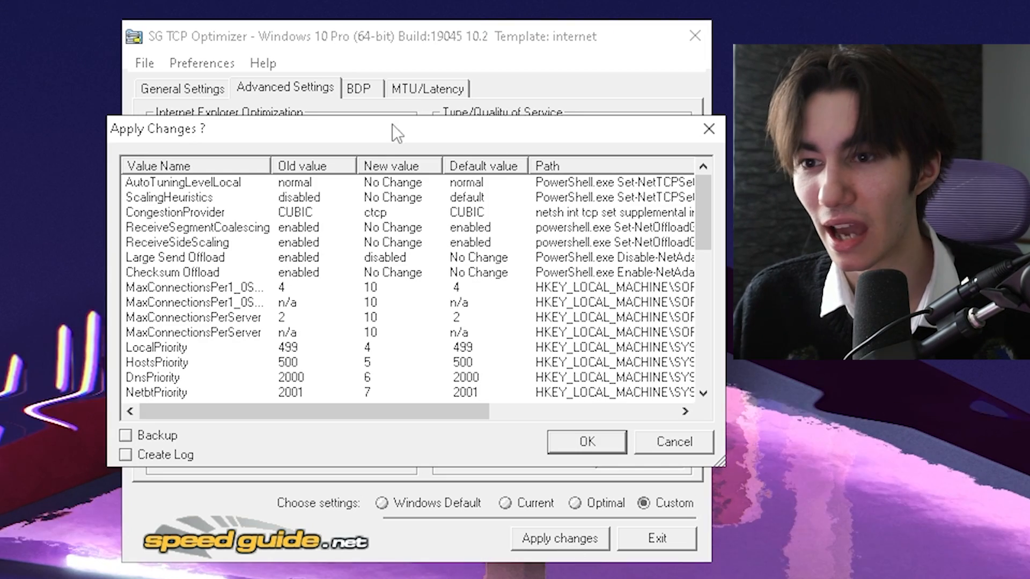
mouse_move(298, 260)
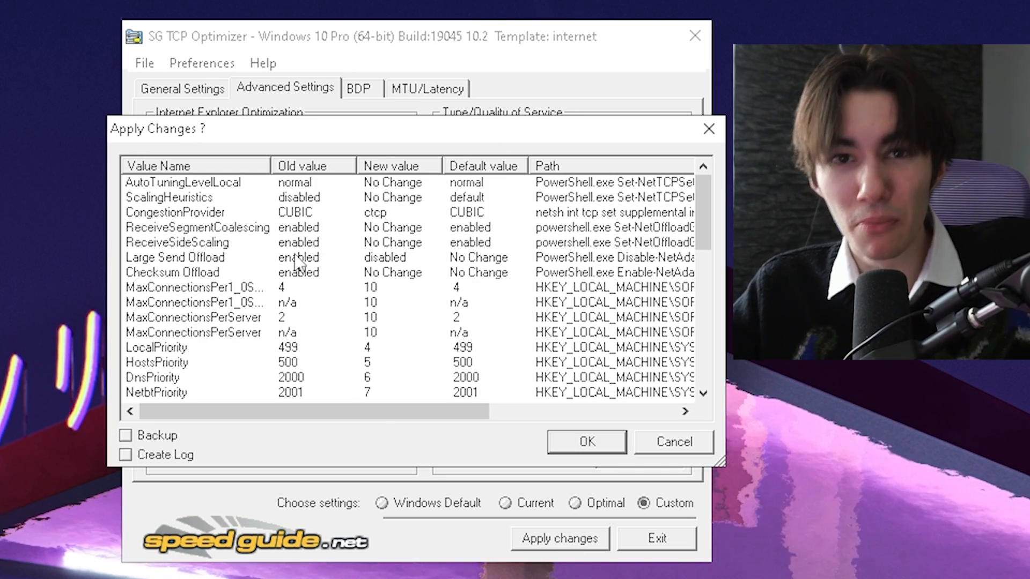
mouse_move(329, 280)
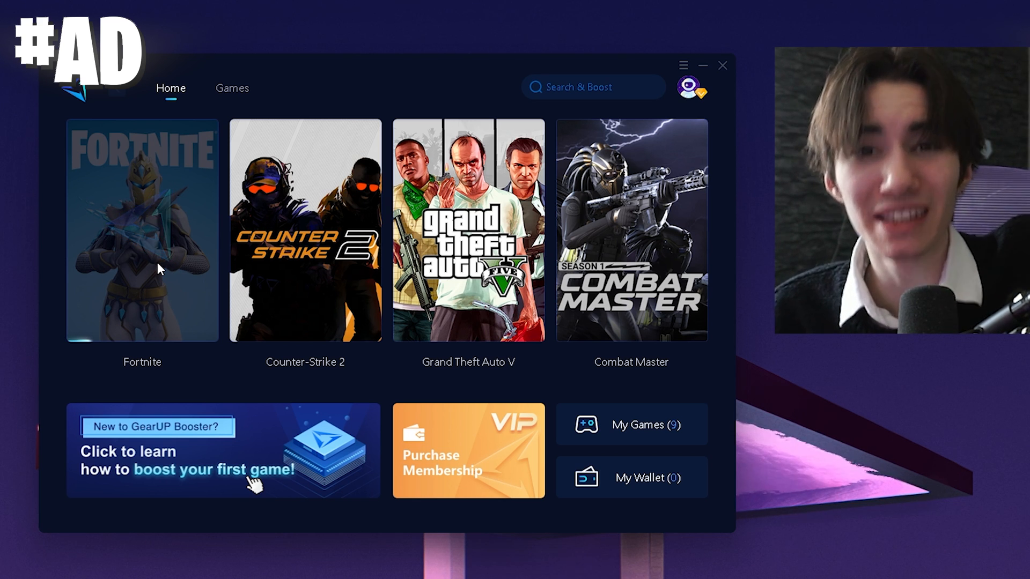
- Boost Fortnite on a Europe auto node showing 7 ms ping, 0% loss, 64% improvement
left_click(143, 235)
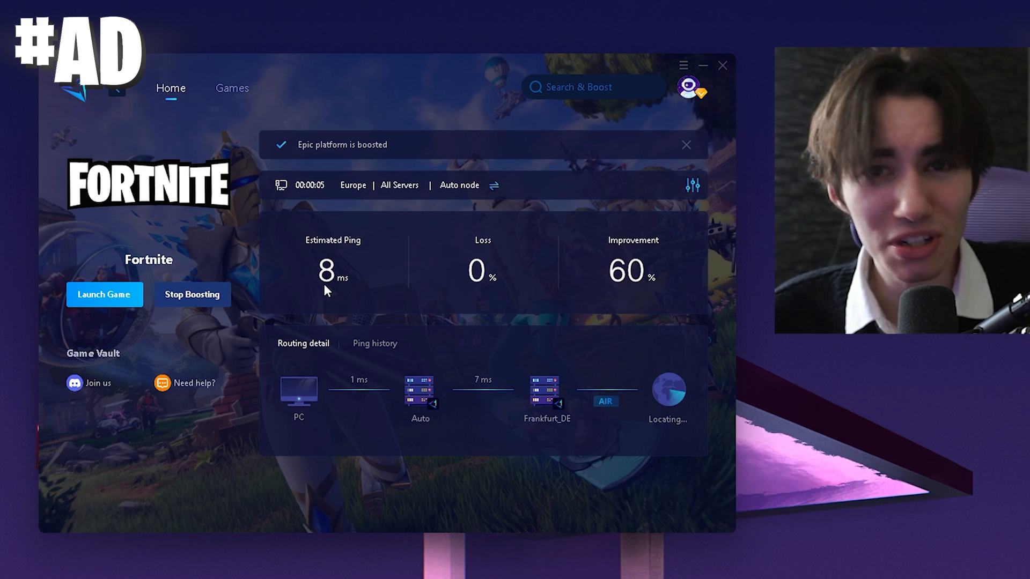
mouse_move(330, 305)
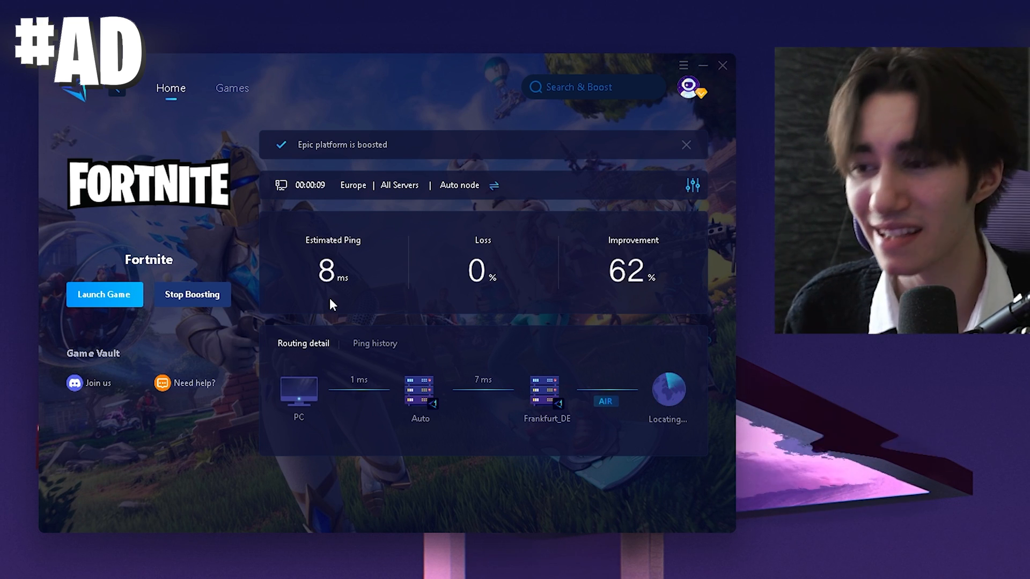
left_click(686, 145)
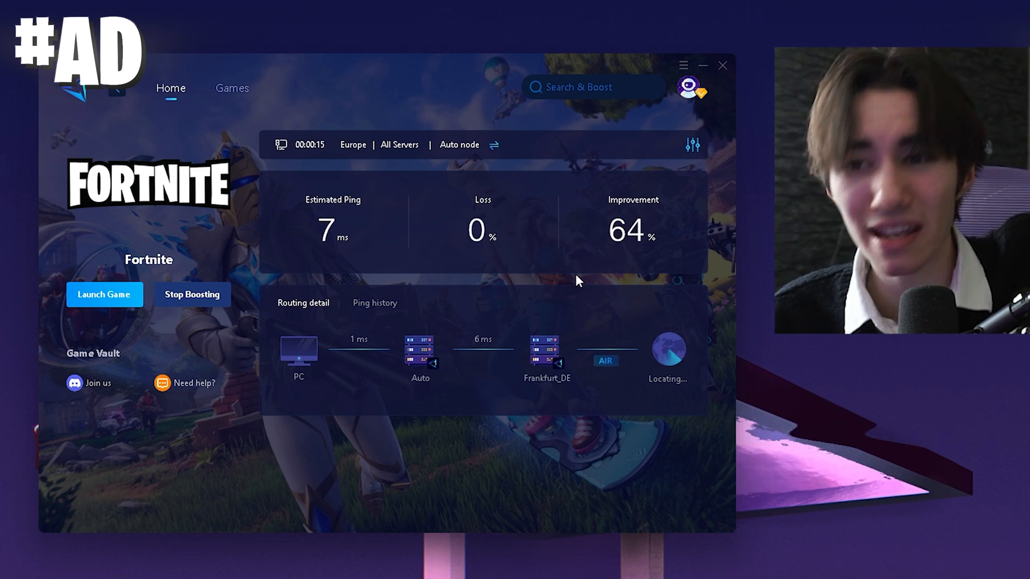
left_click(105, 294)
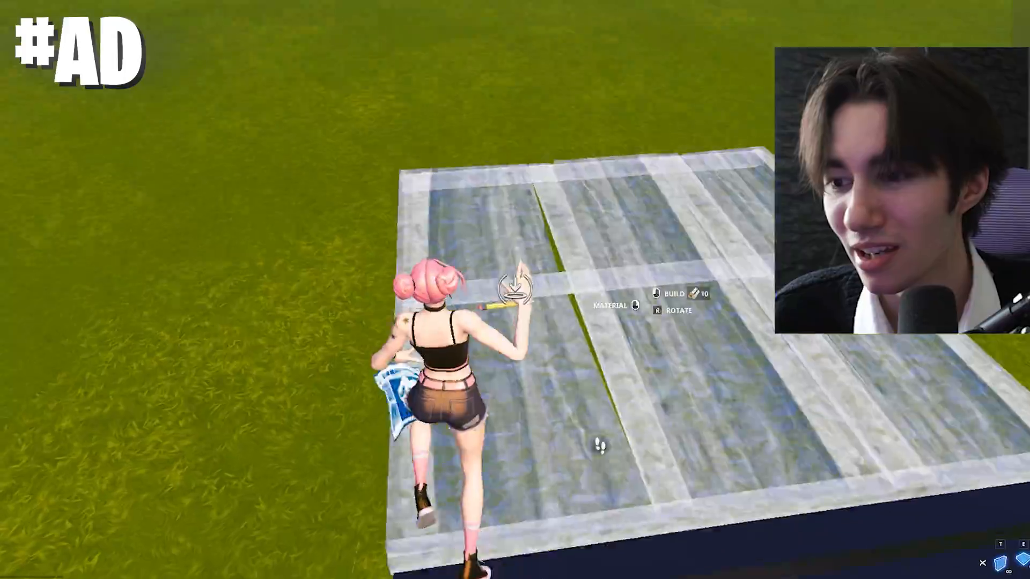